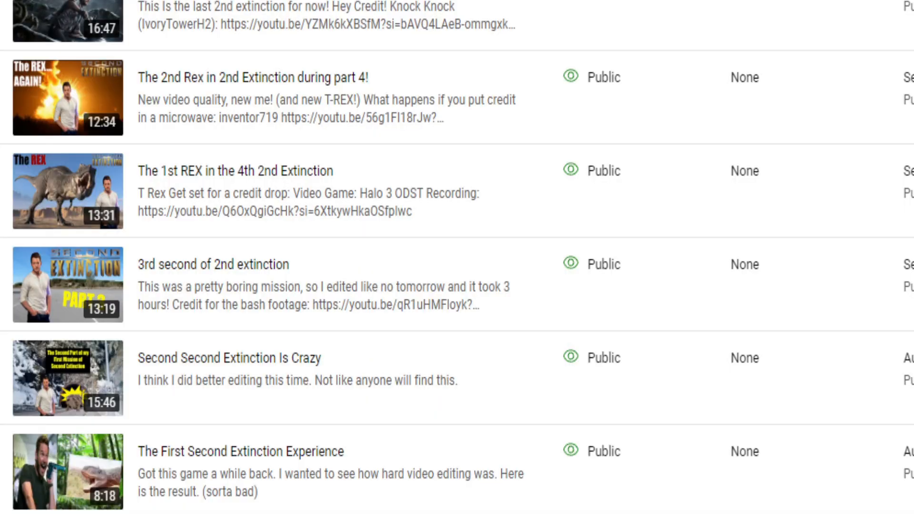
# Open the channel analytics showing 39.0K views, 2.4K watch hours and +481 subscribers
pyautogui.hscroll(3)
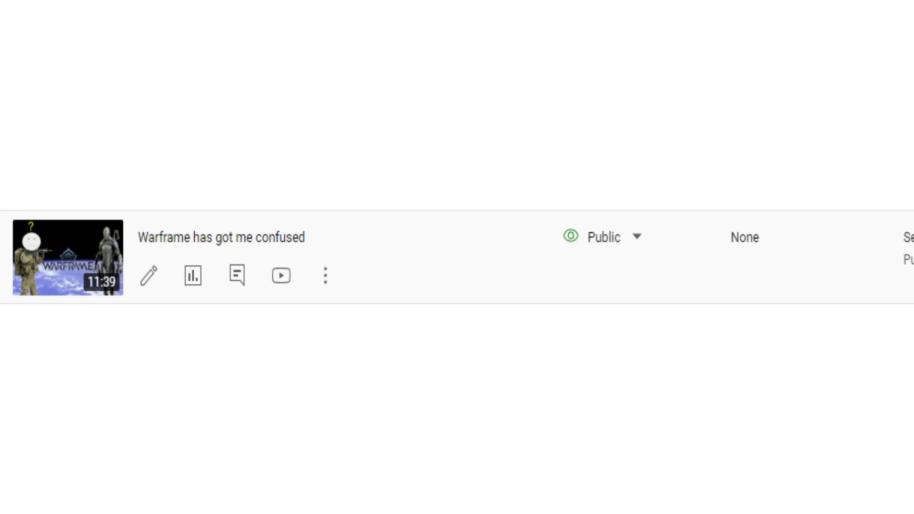
pyautogui.scroll(-3)
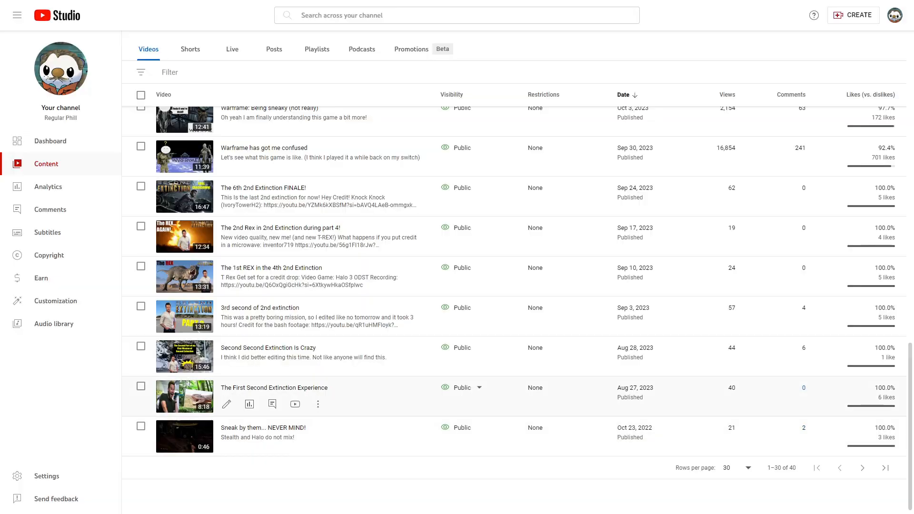
pyautogui.scroll(3)
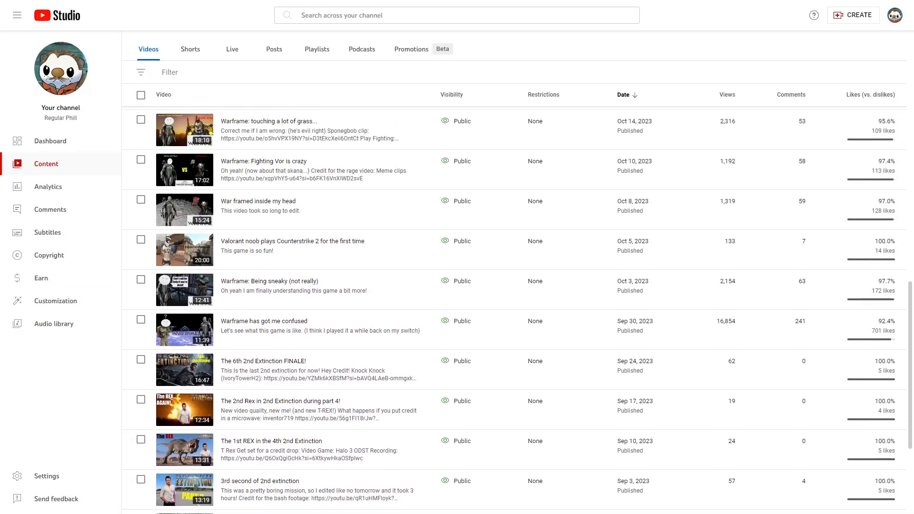
pyautogui.scroll(-3)
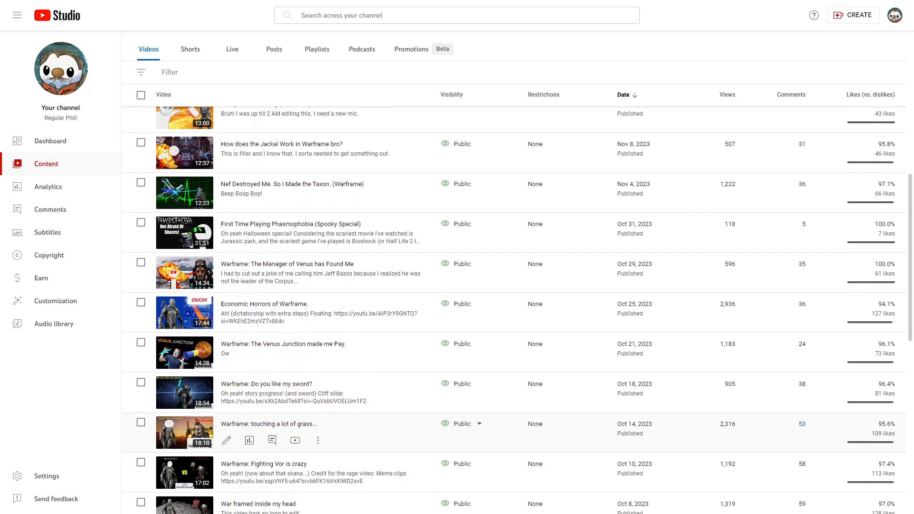
pyautogui.scroll(3)
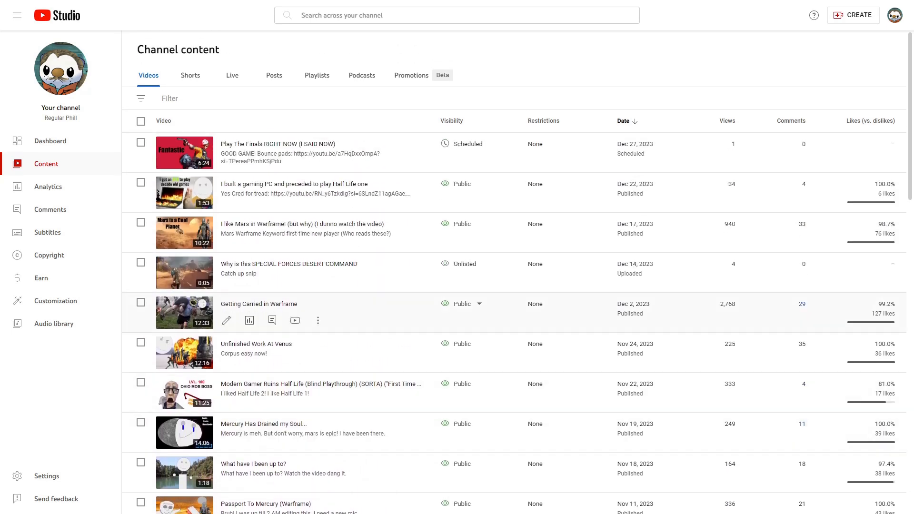
pyautogui.click(48, 187)
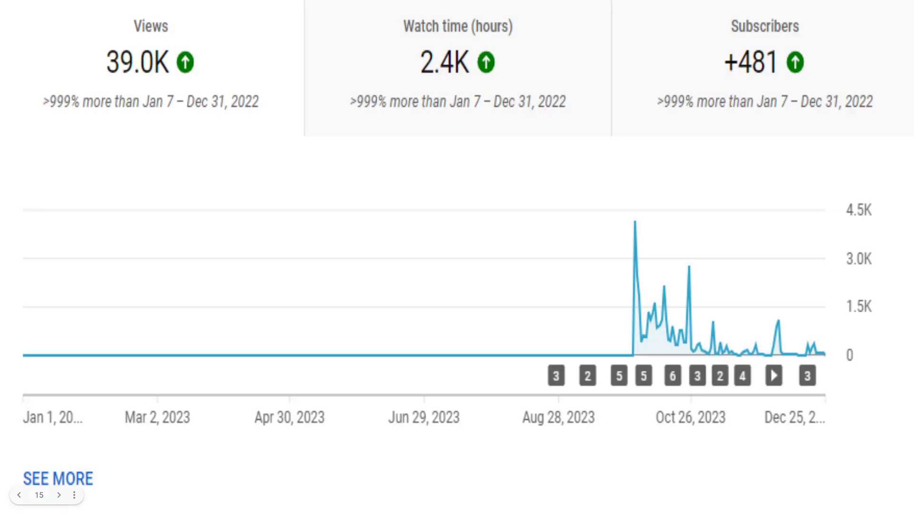